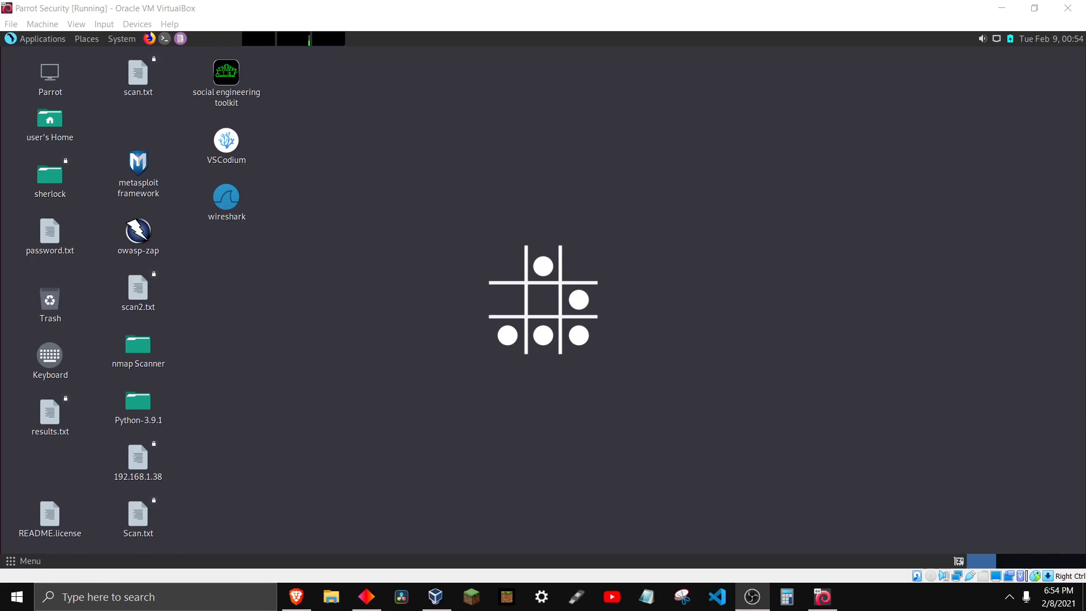
{"action": "mouse_move", "coordinate": [817, 440]}
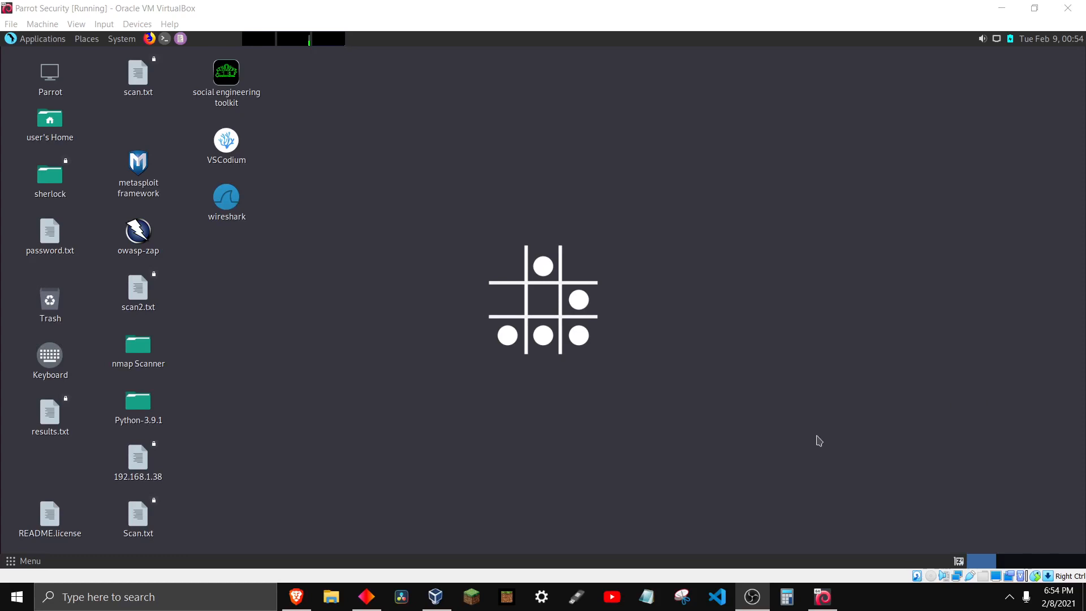
{"action": "mouse_move", "coordinate": [460, 419]}
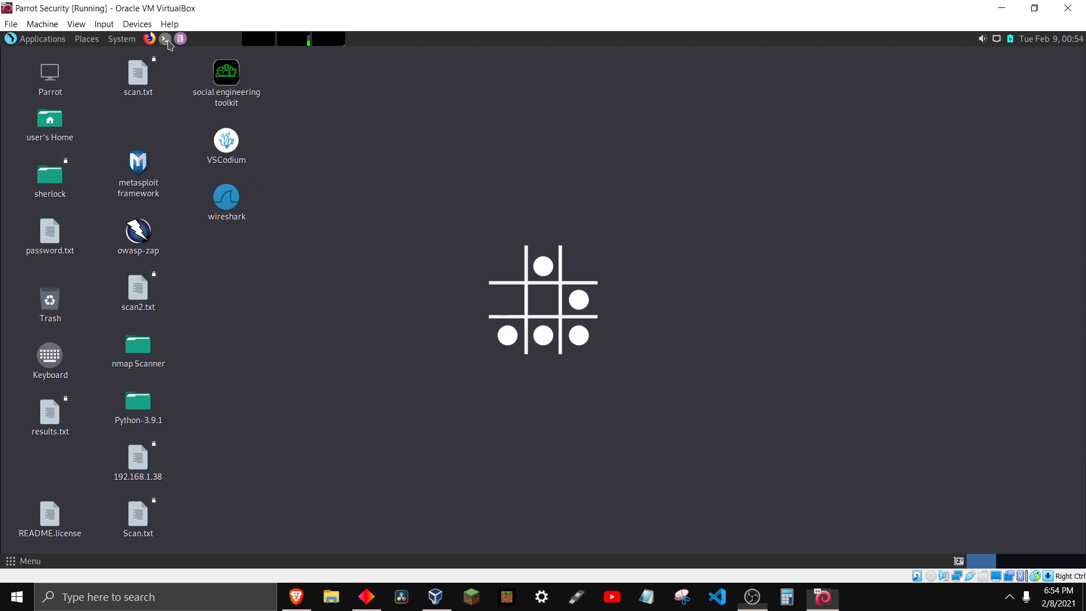
Start a root shell with sudo bash, view nmap help, then scan scanme.nmap.org.
{"action": "type", "text": "sudo bash"}
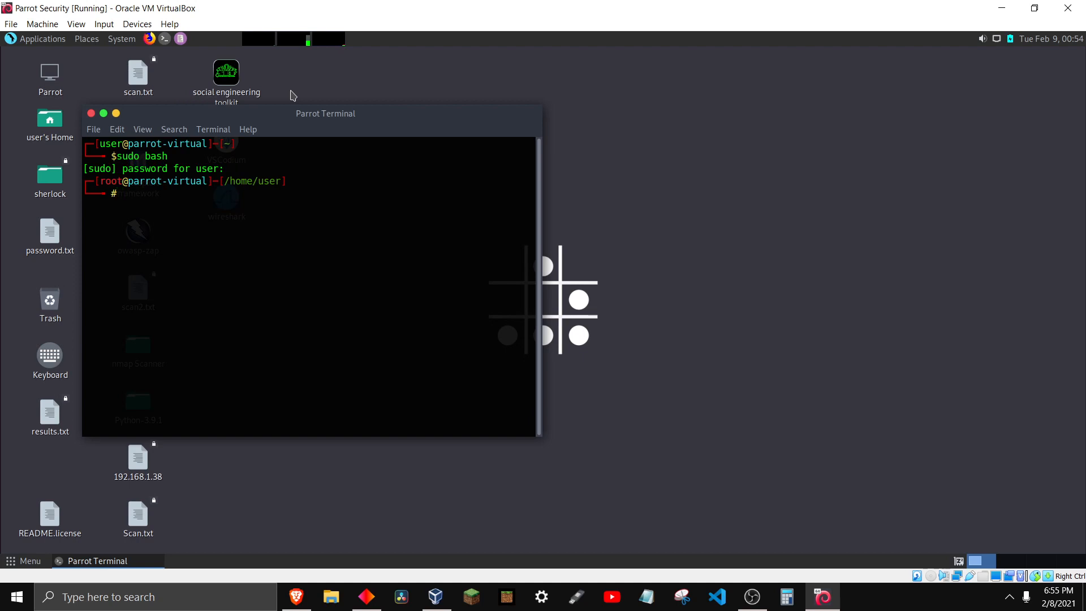
{"action": "type", "text": "nmap"}
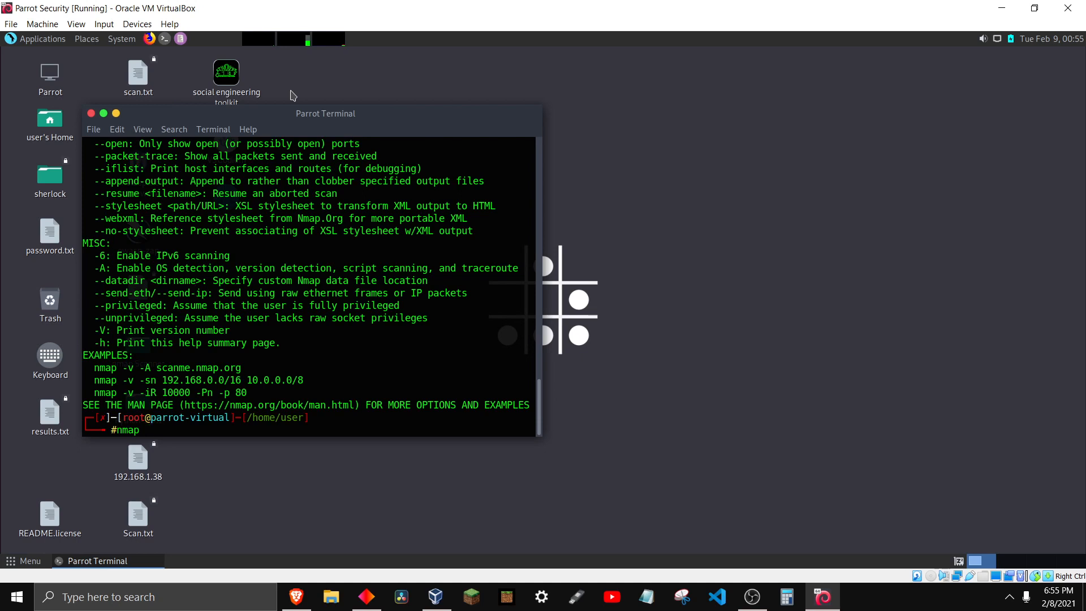
{"action": "type", "text": "scanme.nmap.org"}
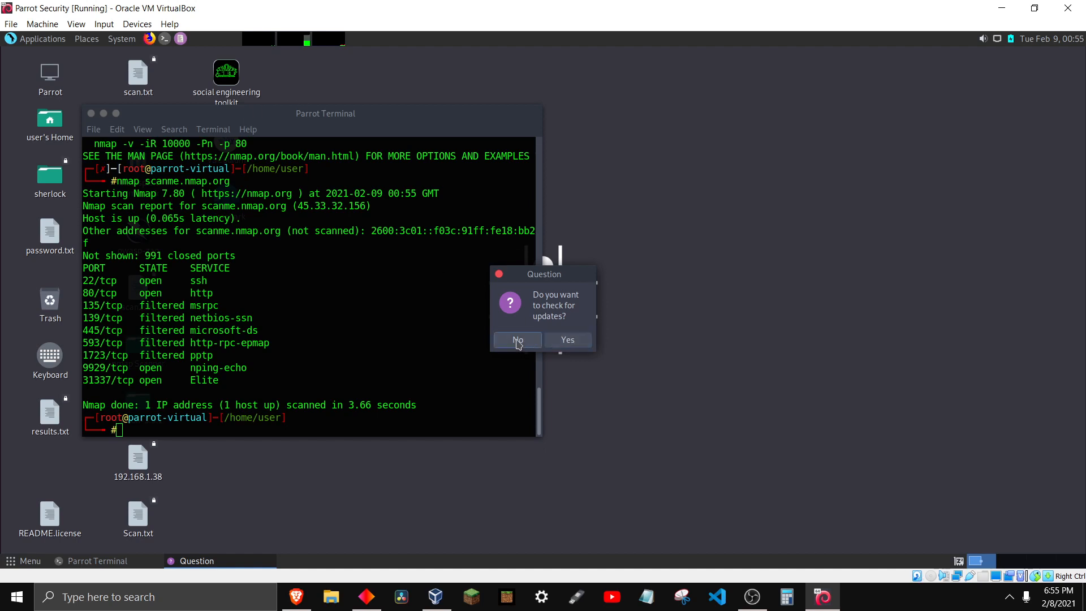
Decline the 'check for updates' prompt, keeping the scan results visible.
{"action": "left_click", "coordinate": [517, 340]}
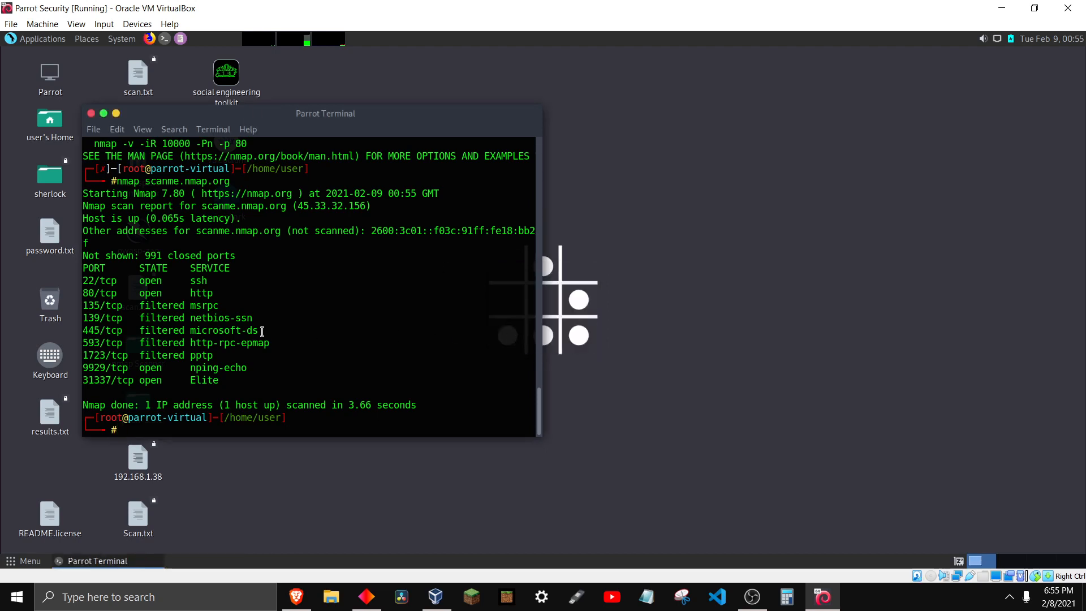
{"action": "left_click_drag", "start_coordinate": [93, 268], "coordinate": [217, 380]}
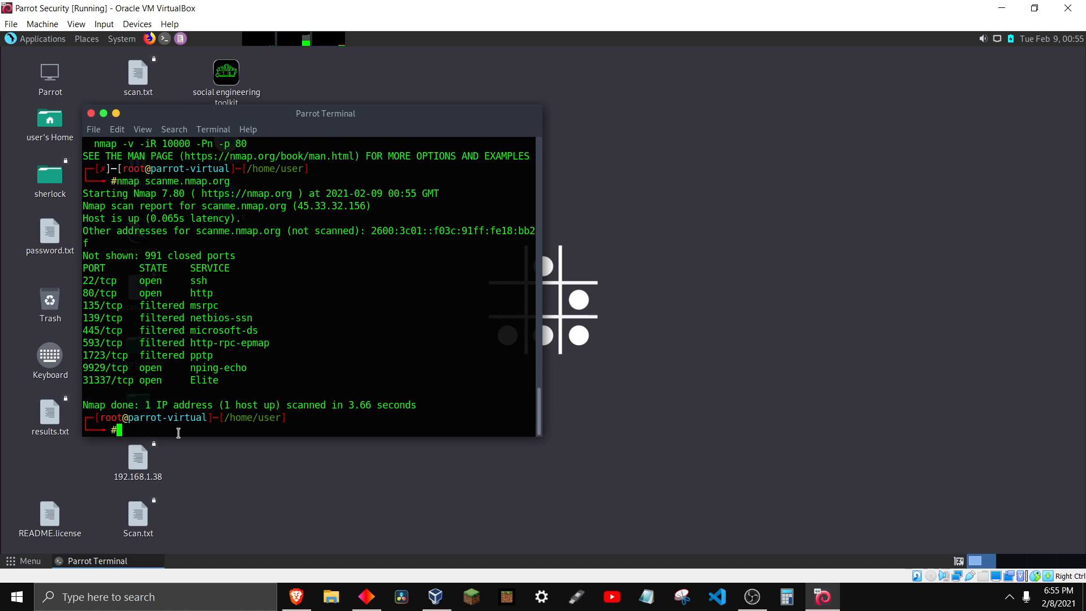
Run 'nmap scanme.nmap.org -T3' at the root prompt.
{"action": "type", "text": "nmap"}
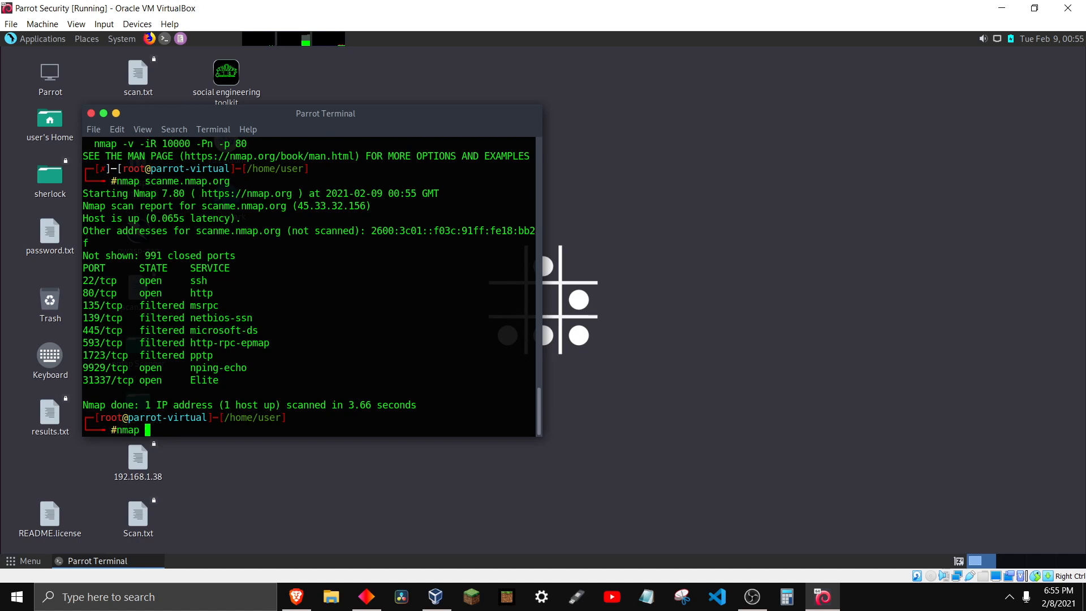
{"action": "type", "text": "scanme"}
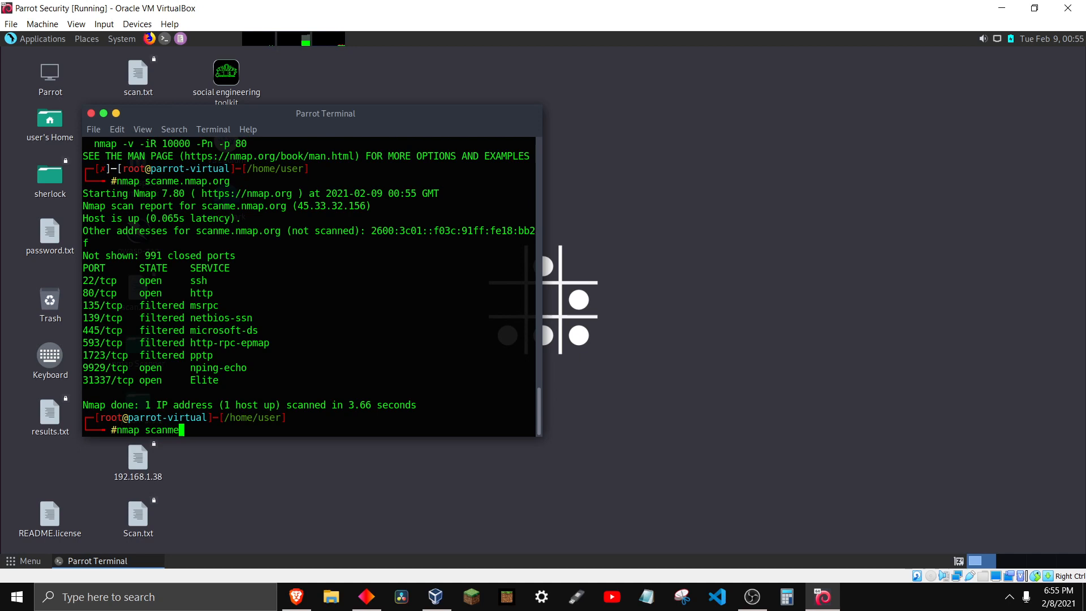
{"action": "type", "text": ".nmap"}
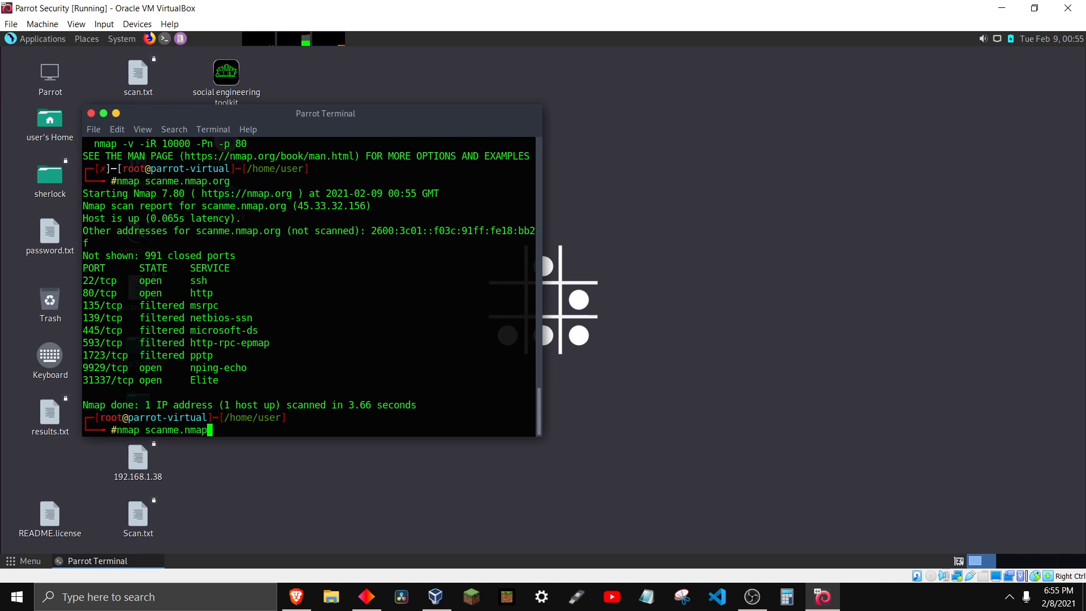
{"action": "type", "text": ".org"}
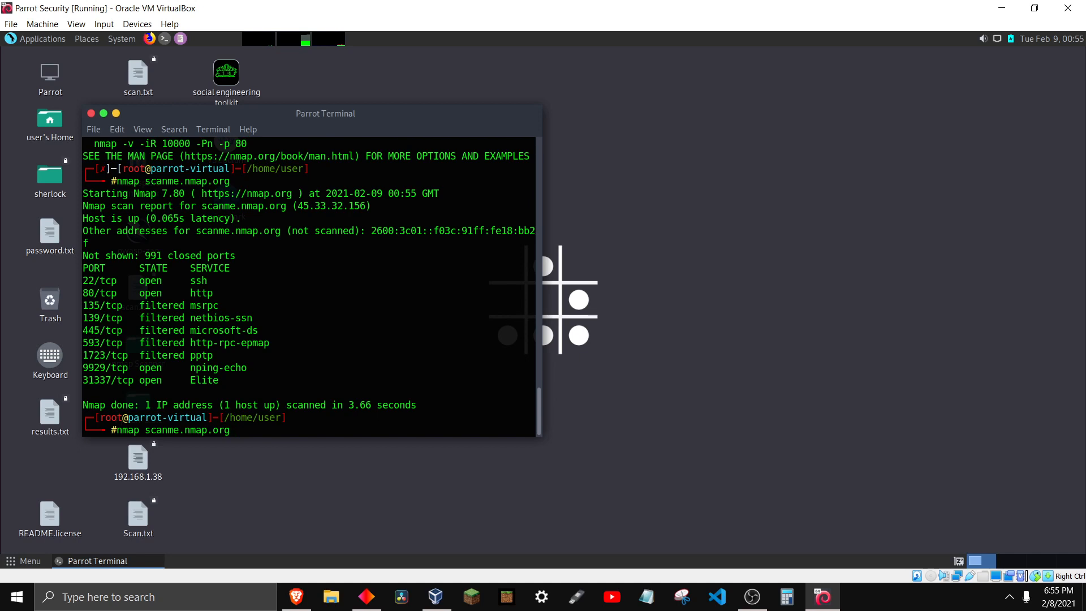
{"action": "type", "text": "-"}
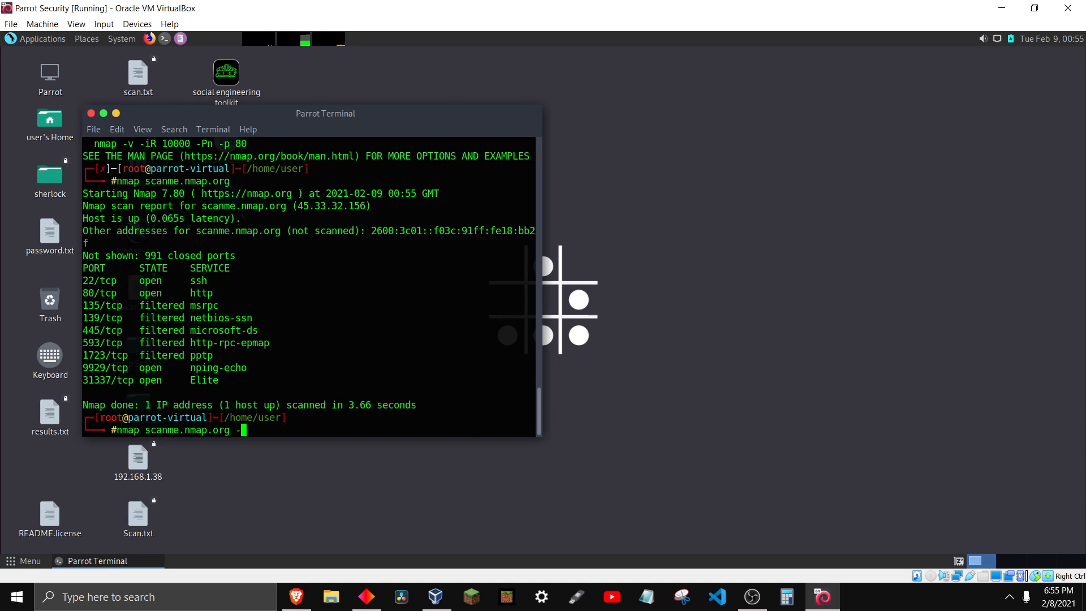
{"action": "type", "text": "T3"}
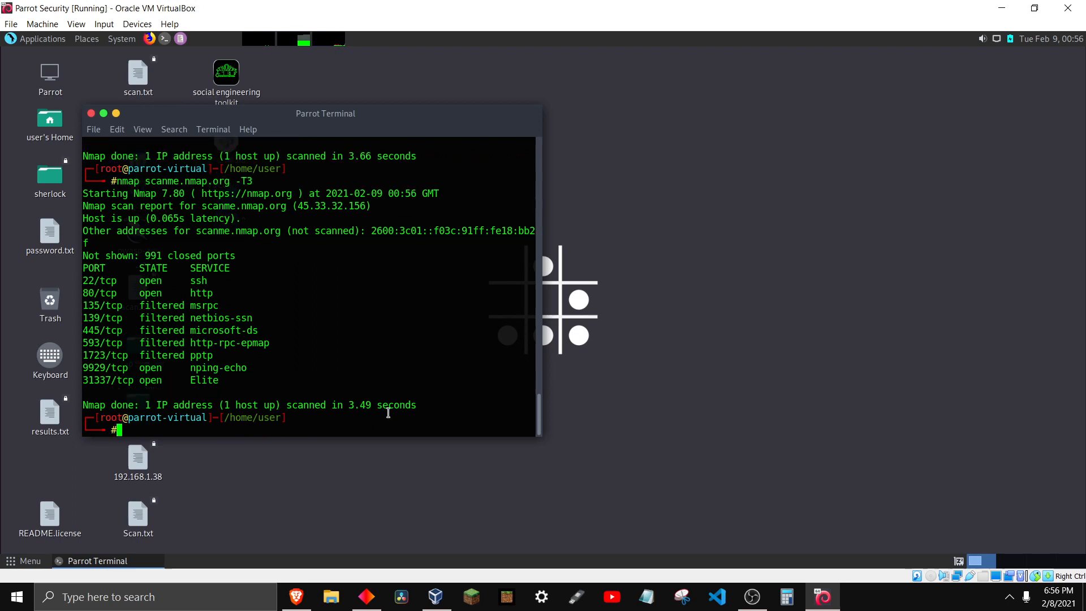
{"action": "mouse_move", "coordinate": [425, 407]}
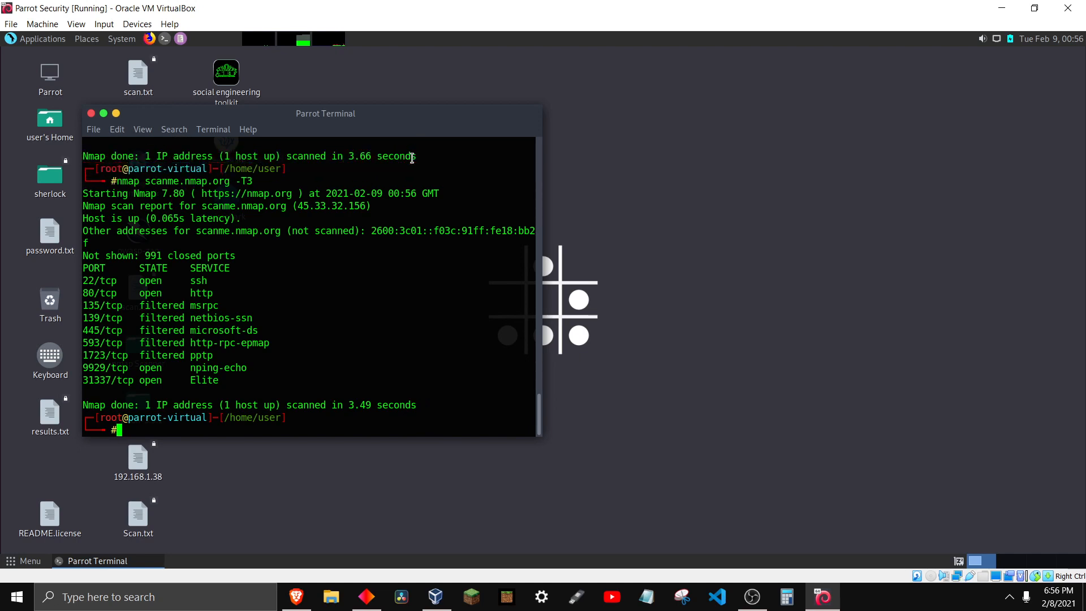
{"action": "mouse_move", "coordinate": [241, 385]}
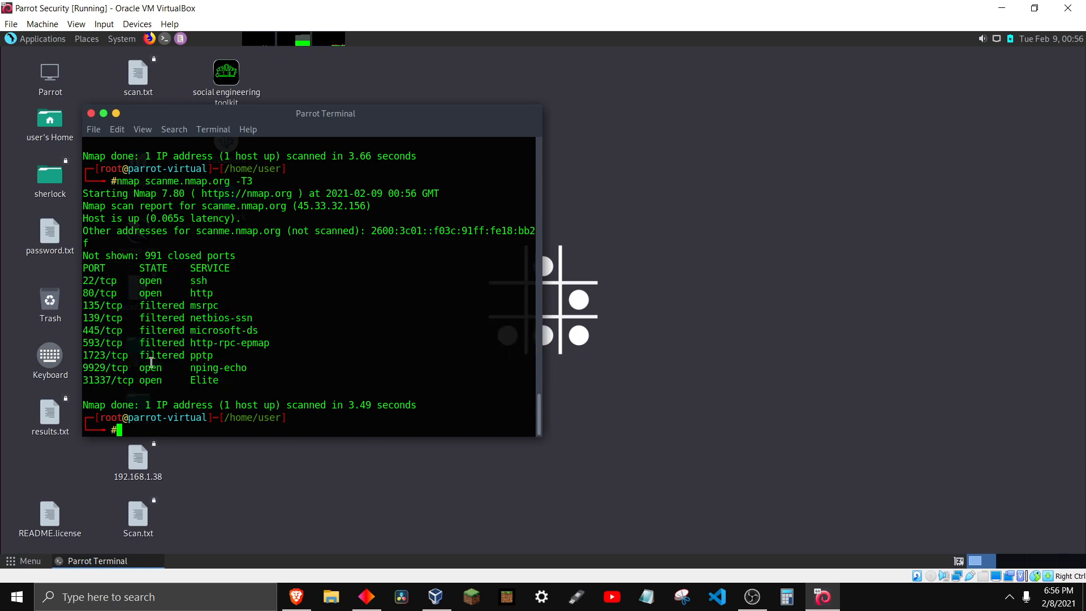
{"action": "left_click_drag", "start_coordinate": [94, 280], "coordinate": [282, 380]}
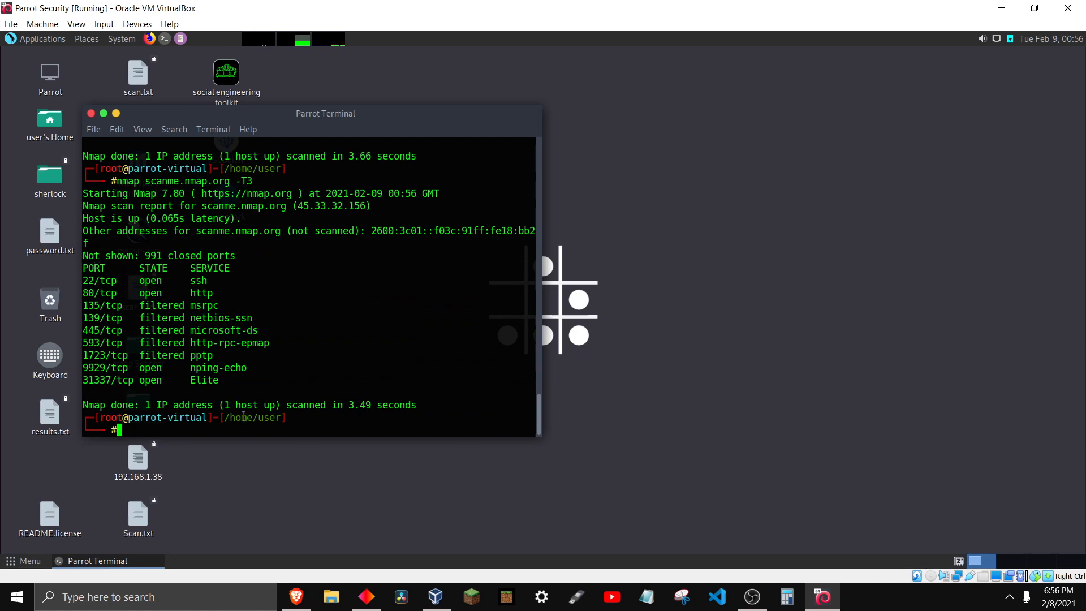
{"action": "mouse_move", "coordinate": [474, 324]}
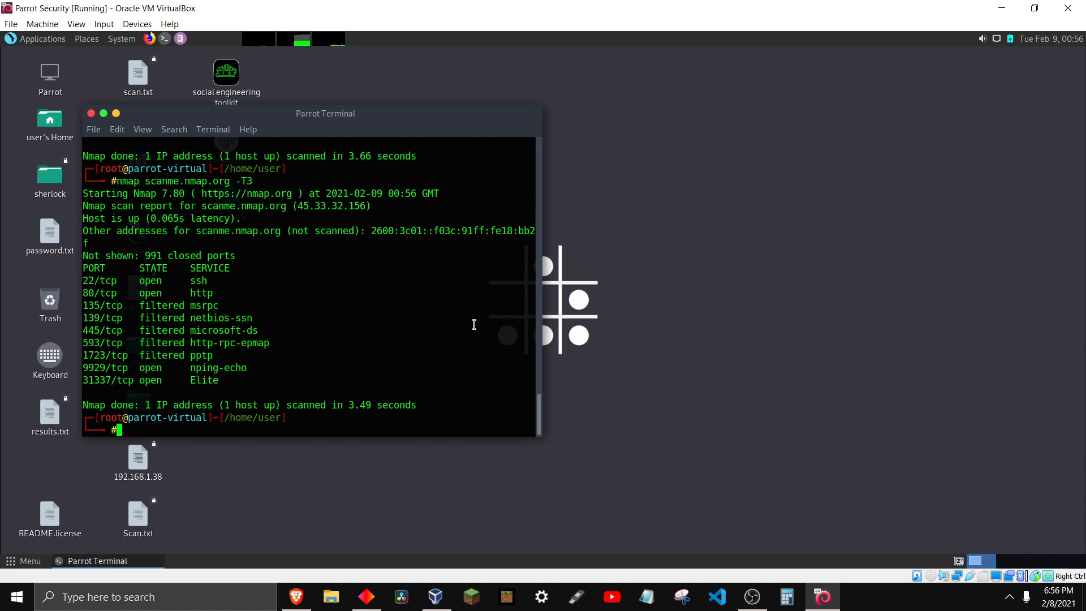
{"action": "mouse_move", "coordinate": [221, 383]}
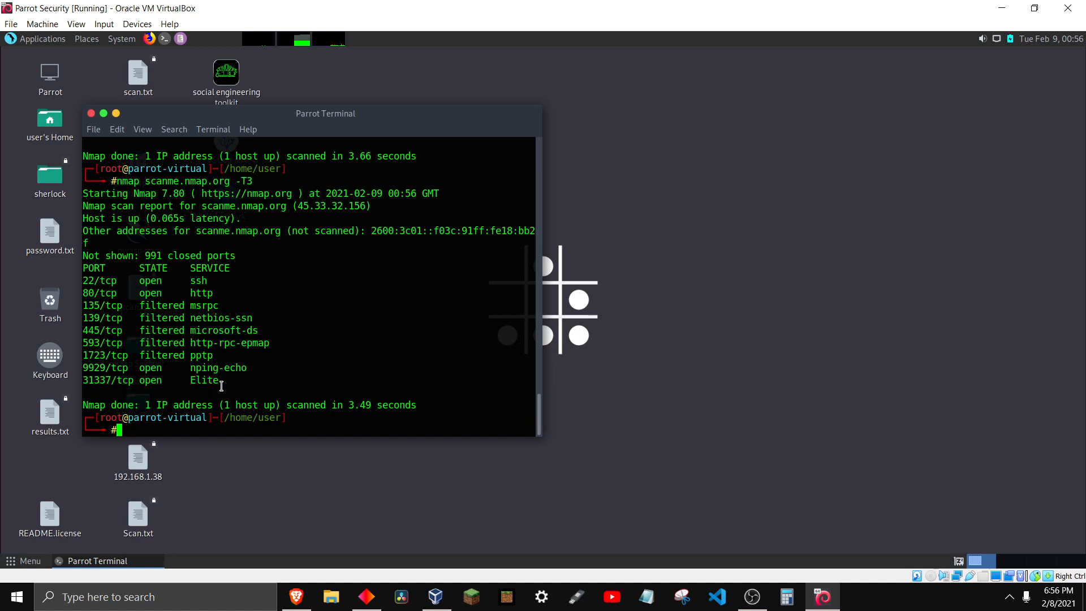